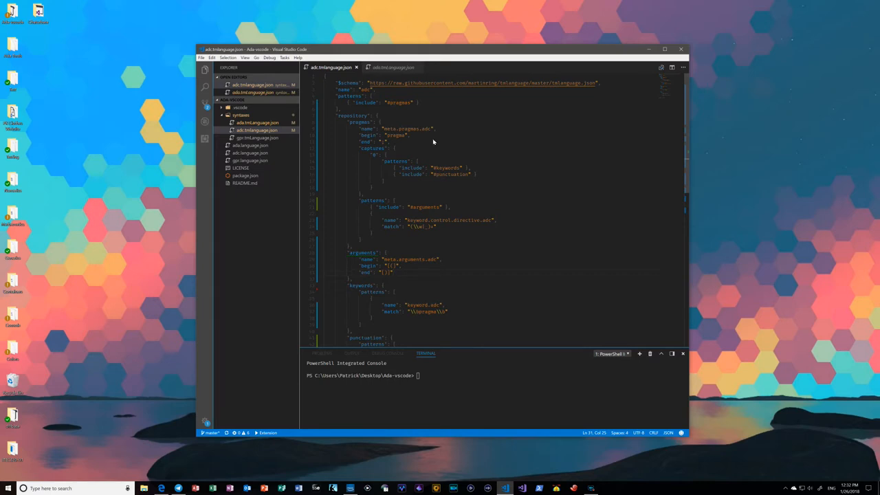
pyautogui.moveTo(471, 162)
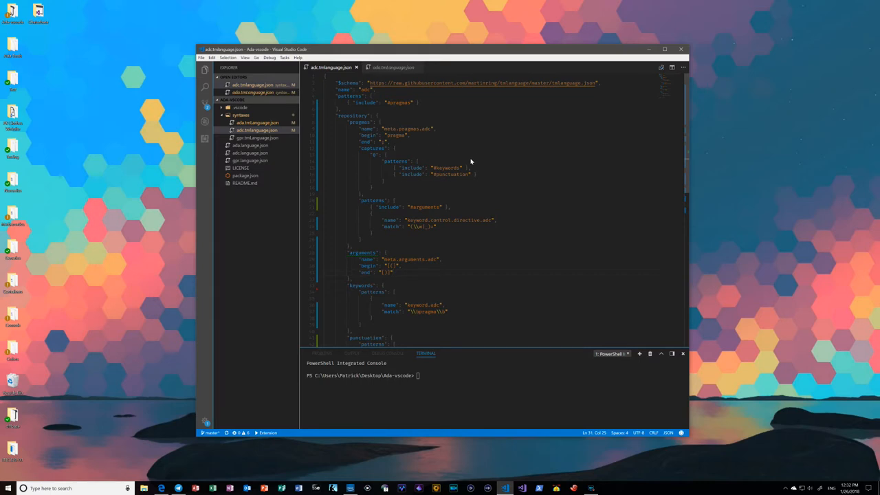
pyautogui.moveTo(461, 151)
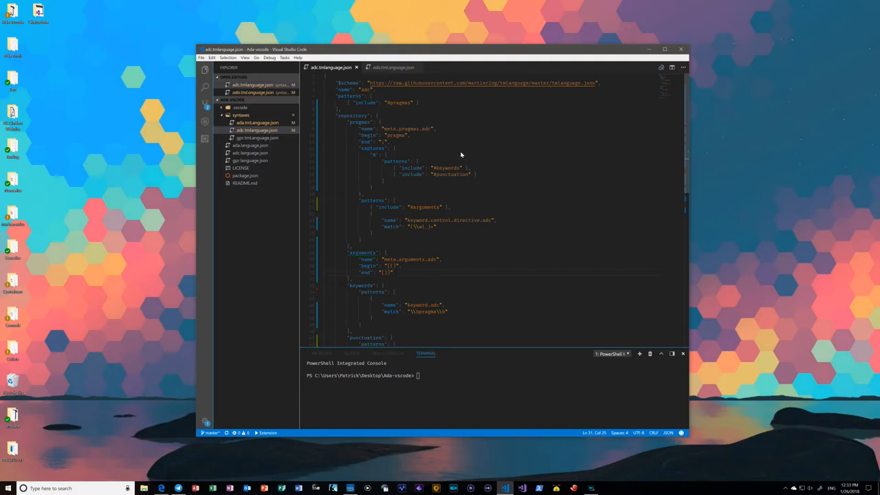
pyautogui.moveTo(486, 148)
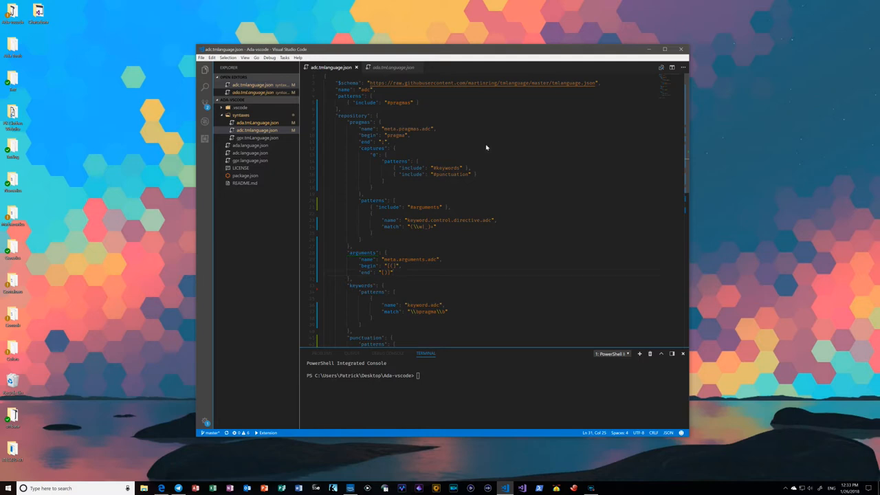
pyautogui.moveTo(482, 156)
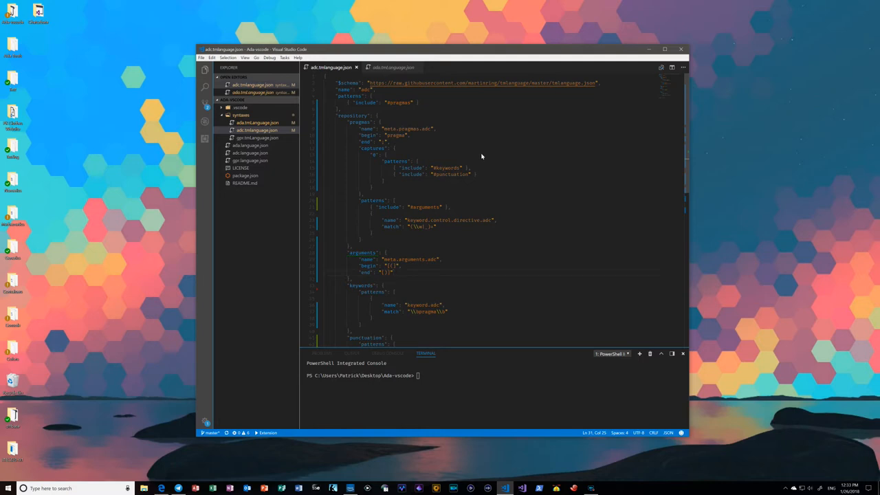
pyautogui.moveTo(484, 185)
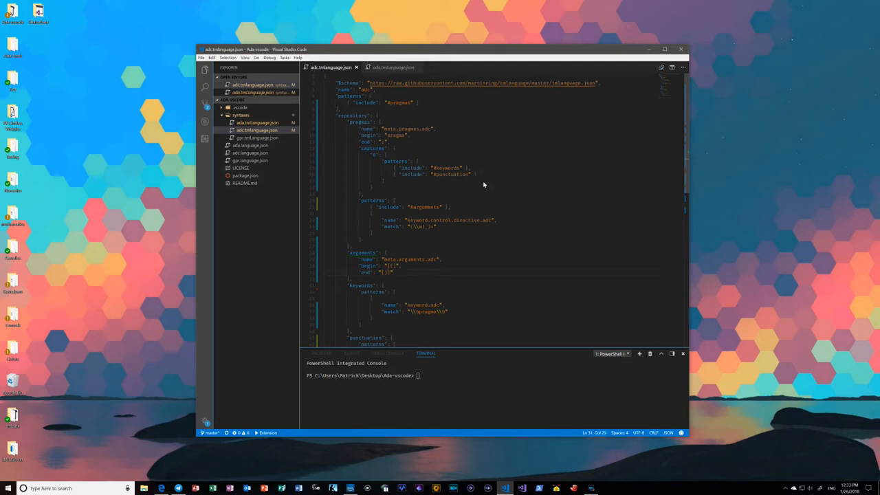
pyautogui.moveTo(484, 198)
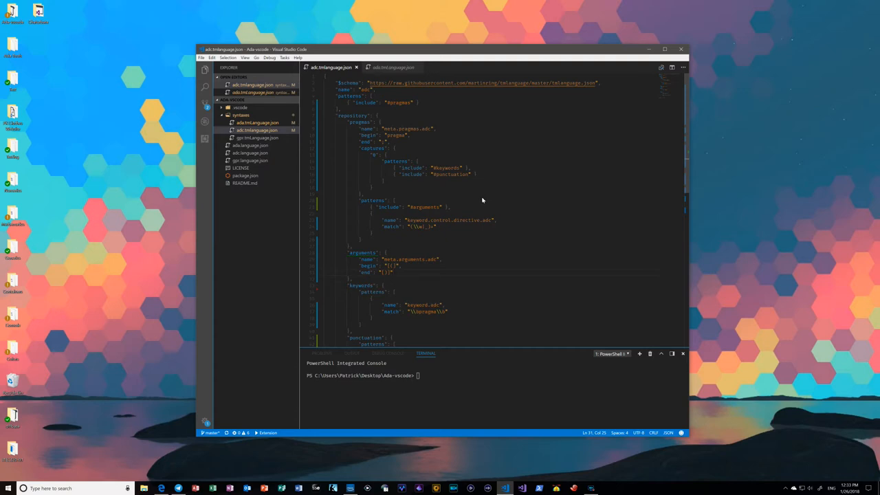
pyautogui.moveTo(484, 196)
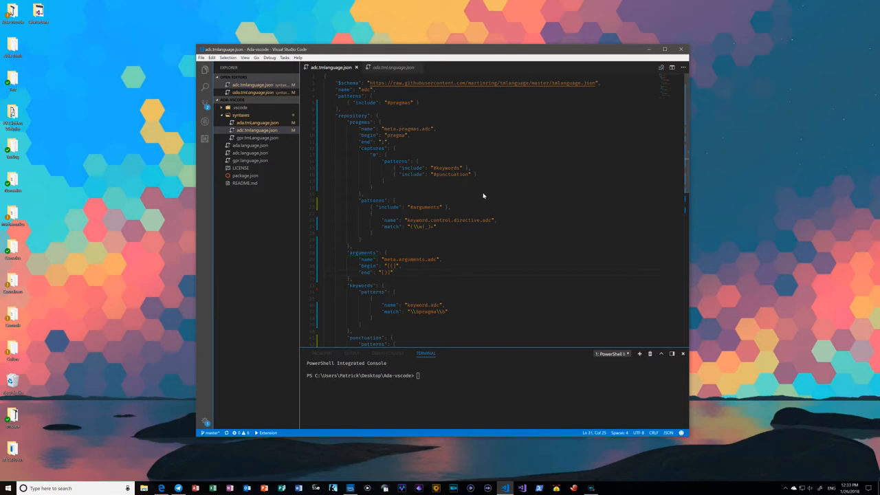
pyautogui.moveTo(487, 194)
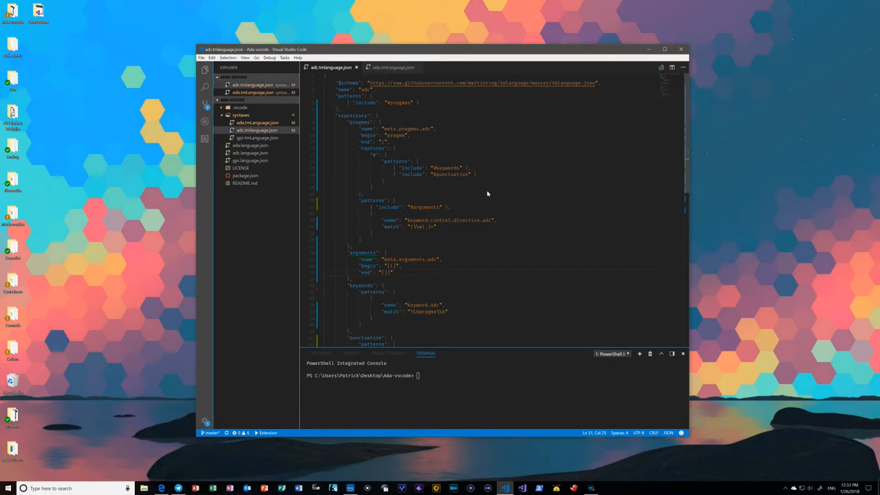
# Scroll through the gnat.adc pragma lines while inspecting their TM scopes.
pyautogui.scroll(-3)
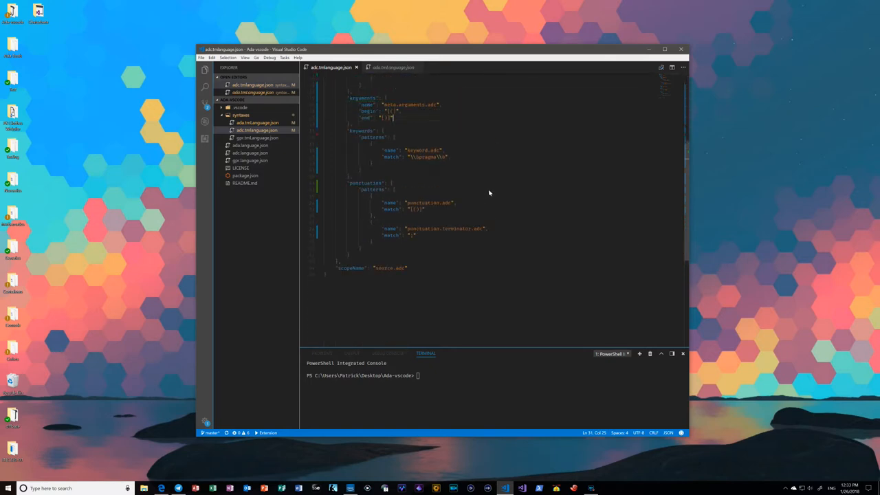
pyautogui.scroll(3)
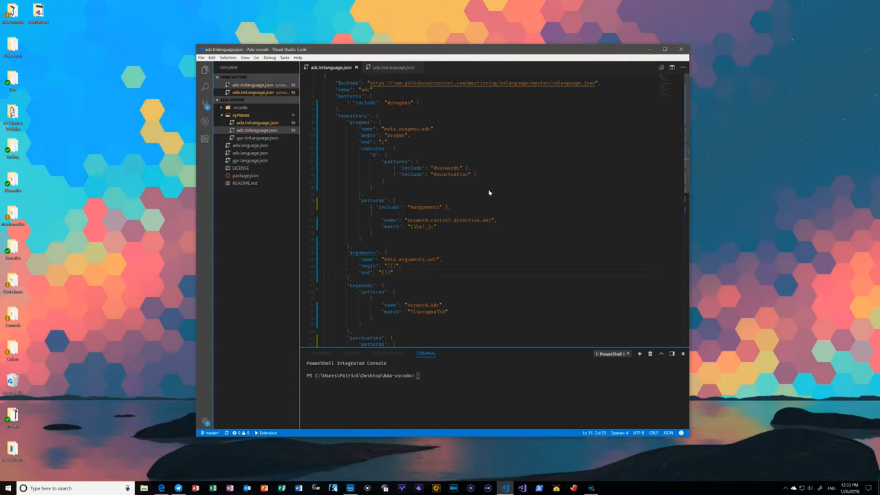
pyautogui.moveTo(491, 190)
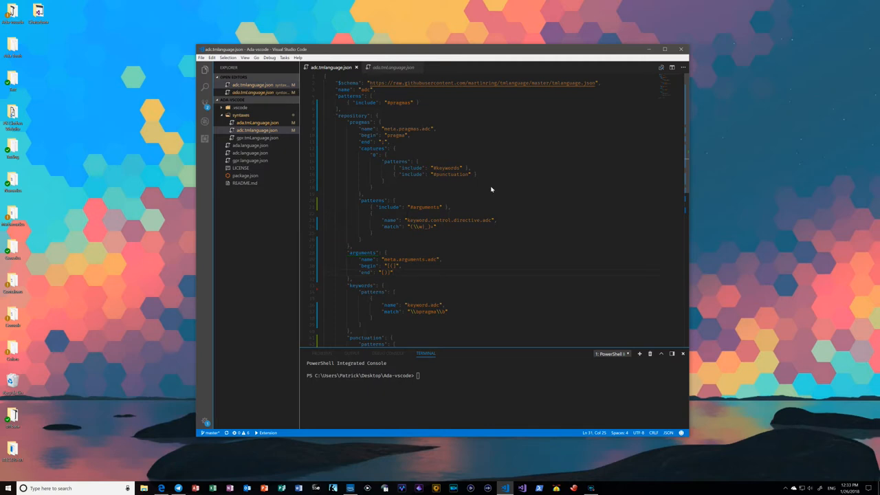
pyautogui.moveTo(487, 195)
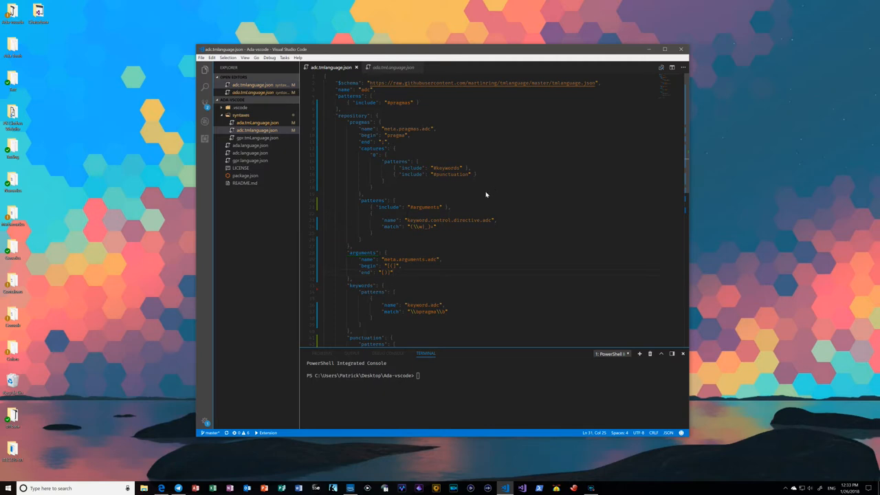
pyautogui.moveTo(480, 191)
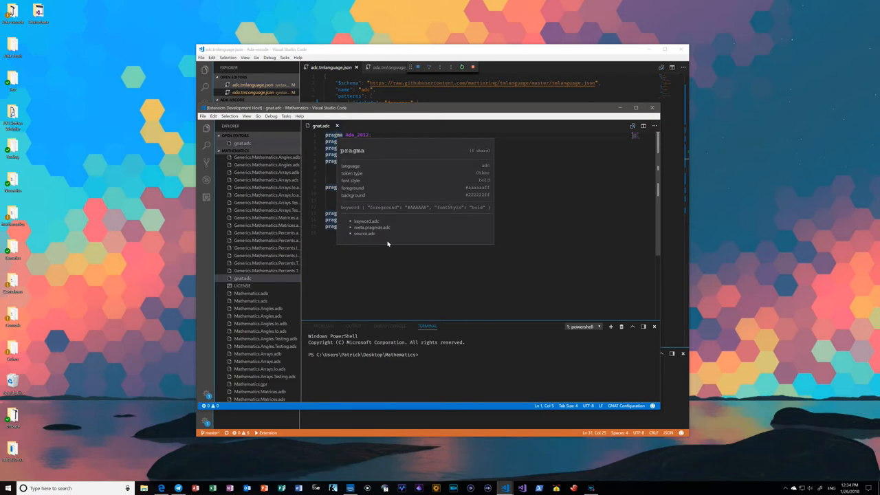
pyautogui.moveTo(358, 231)
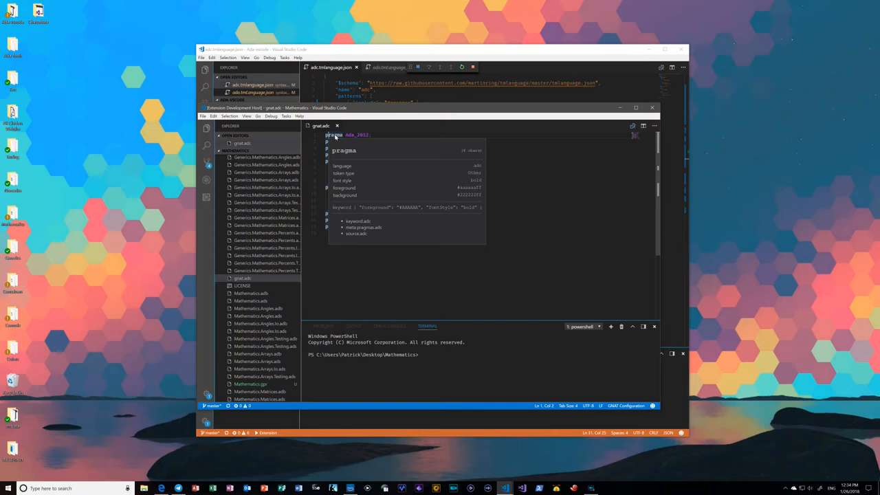
pyautogui.moveTo(345, 137)
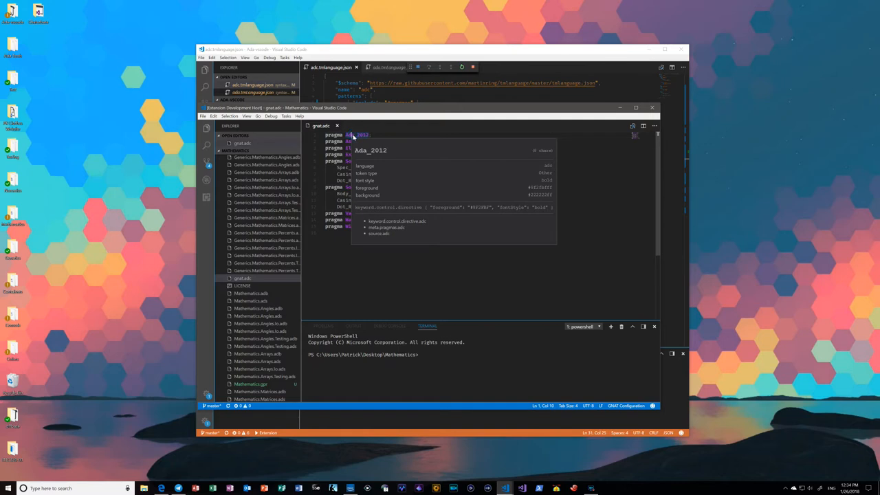
pyautogui.moveTo(407, 224)
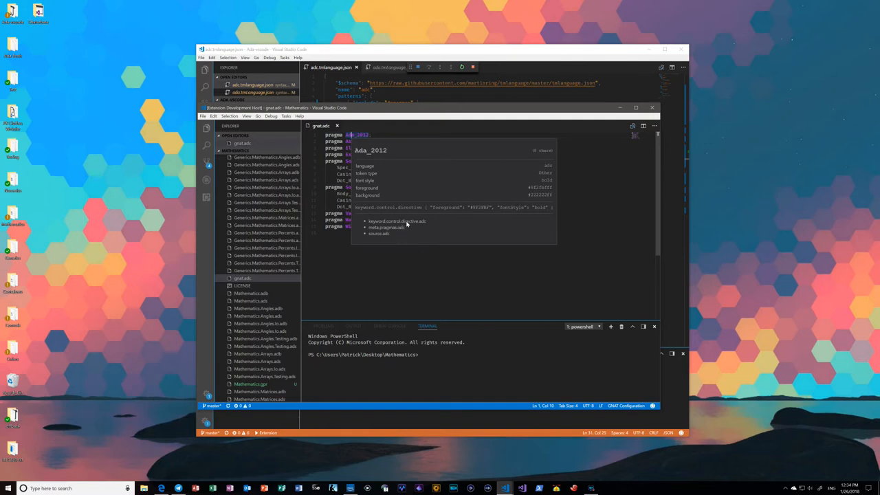
pyautogui.moveTo(407, 222)
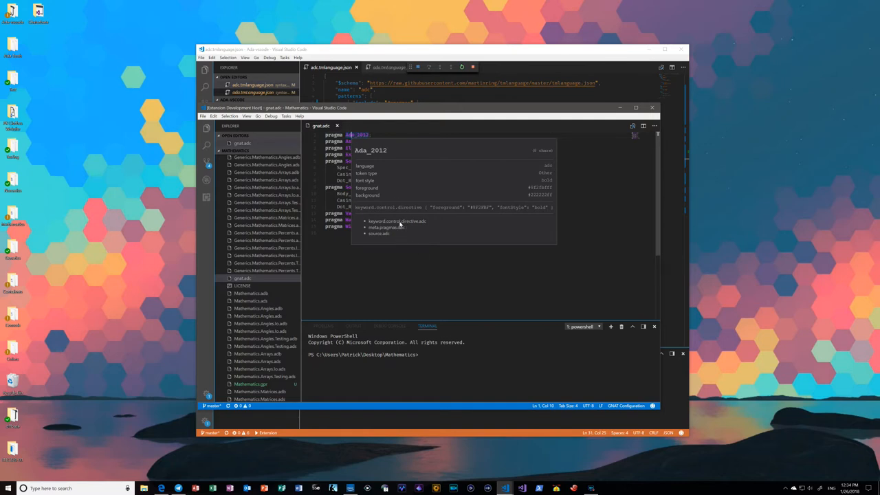
pyautogui.moveTo(388, 227)
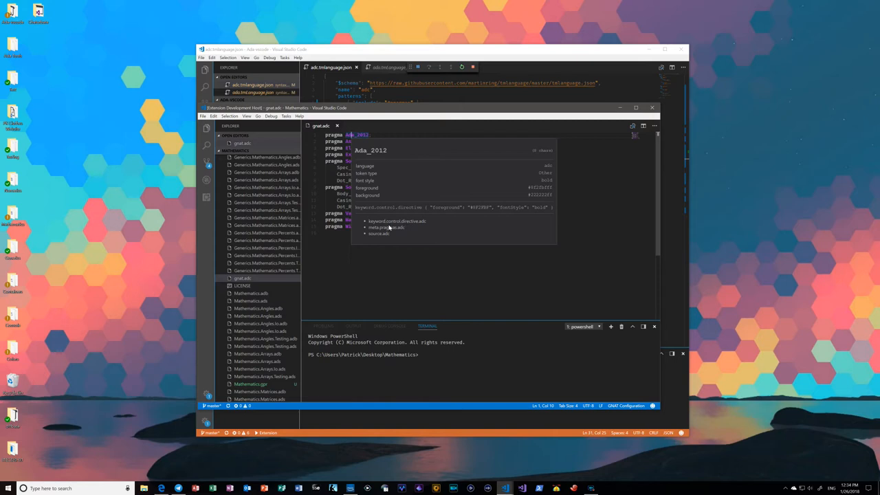
pyautogui.moveTo(408, 222)
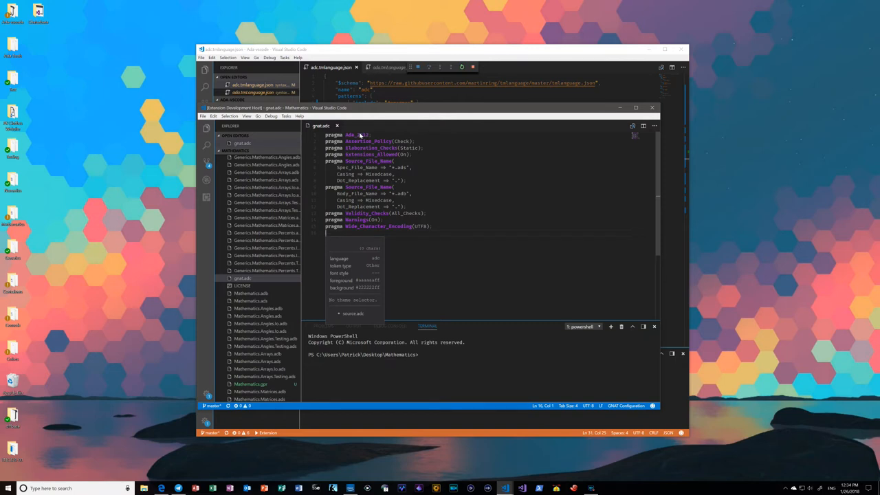
pyautogui.moveTo(357, 136)
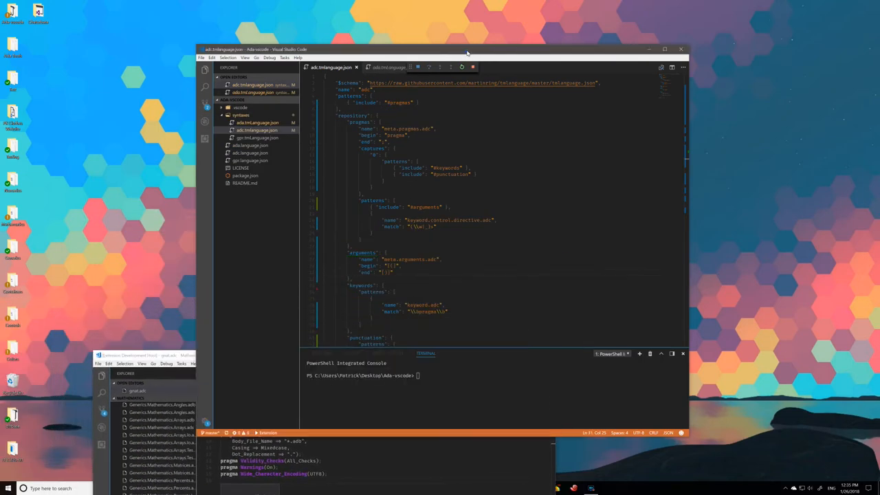
# Drag the grammar window up by its title bar and scroll the JSON back to the top.
pyautogui.moveTo(468, 52); pyautogui.dragTo(468, 33)
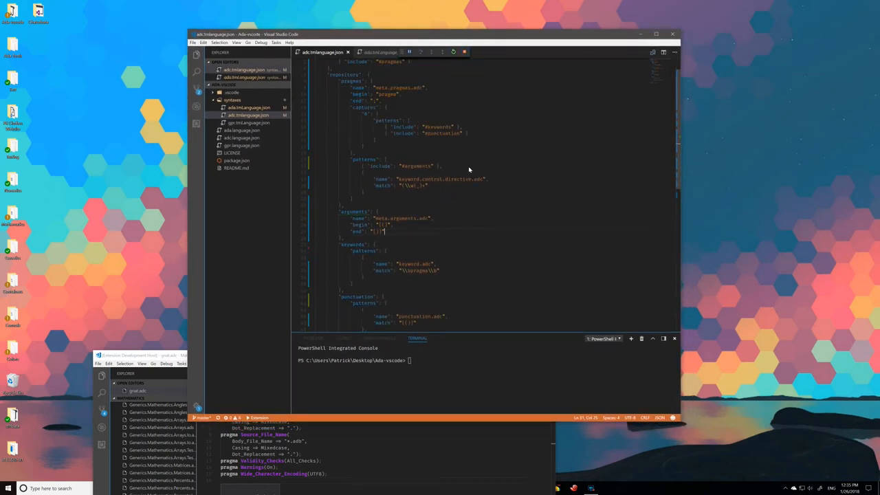
pyautogui.scroll(3)
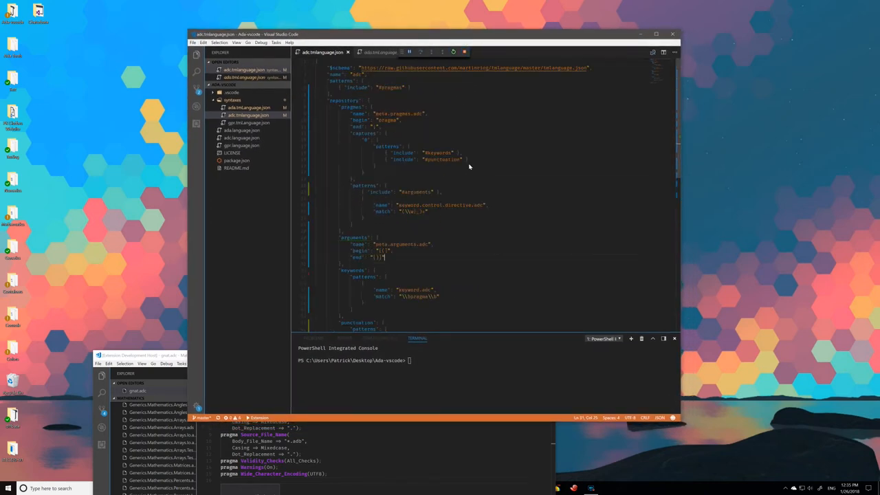
pyautogui.moveTo(473, 162)
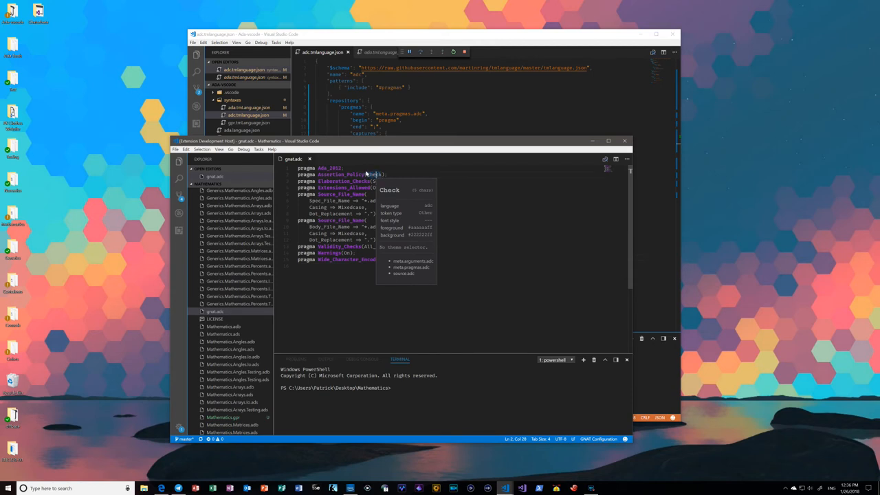
pyautogui.moveTo(405, 266)
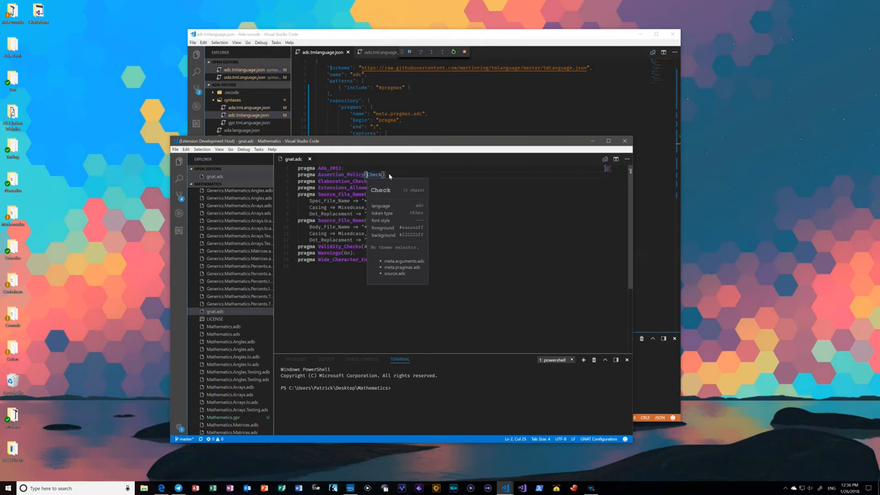
pyautogui.moveTo(380, 182)
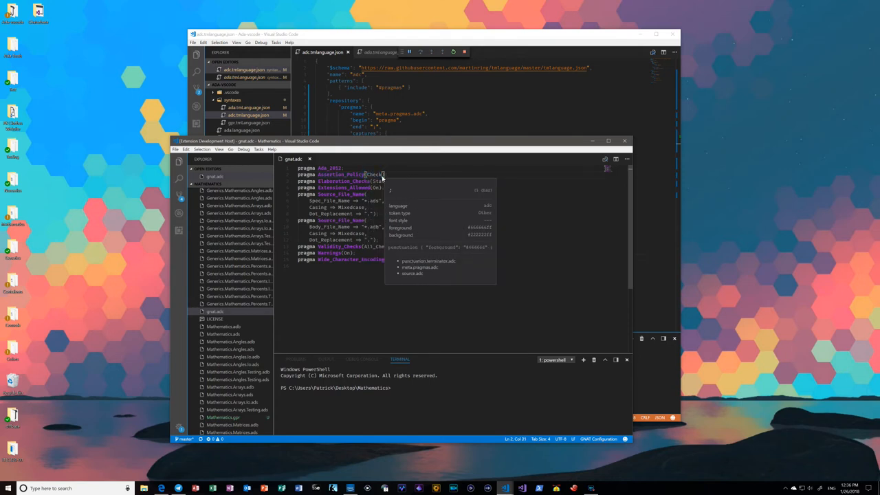
pyautogui.moveTo(388, 173)
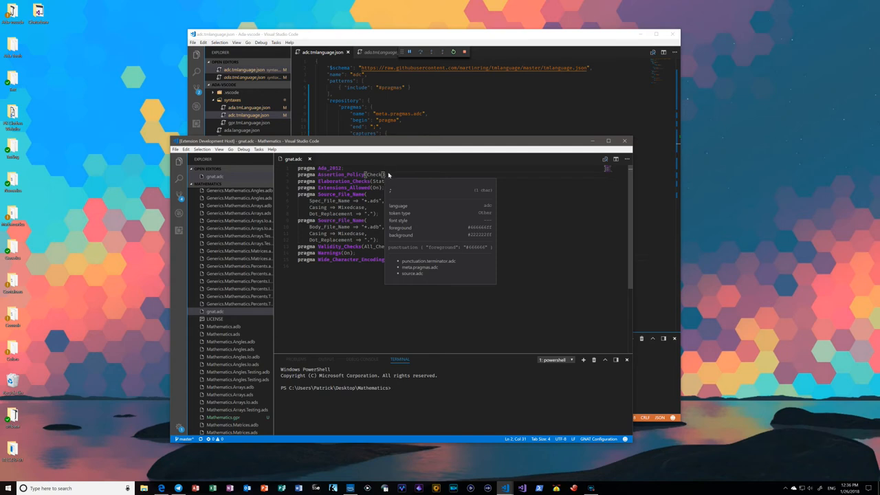
pyautogui.moveTo(408, 265)
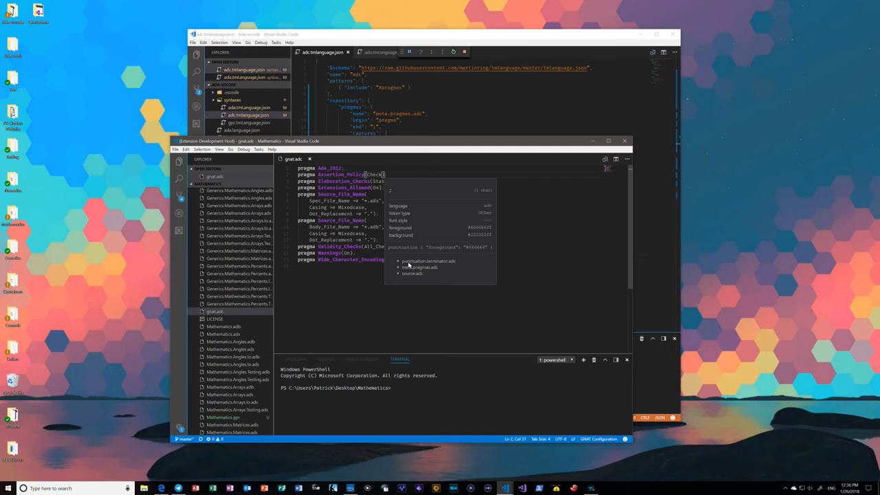
pyautogui.moveTo(437, 261)
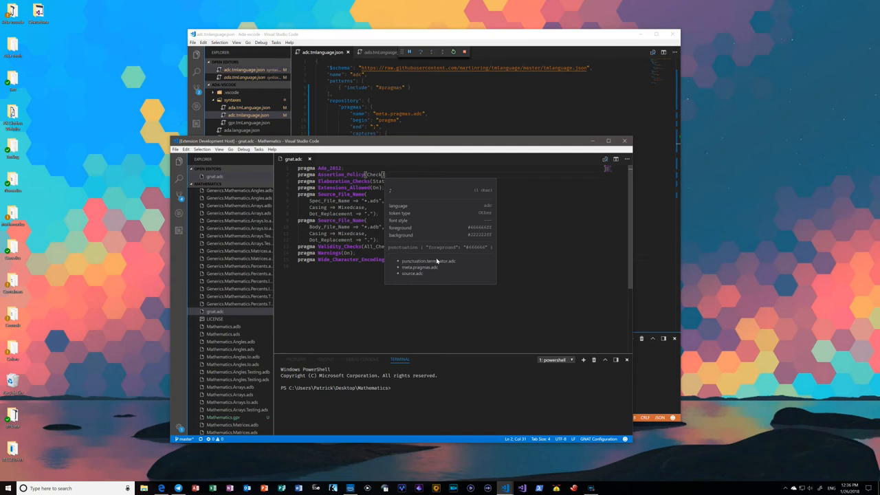
pyautogui.moveTo(344, 203)
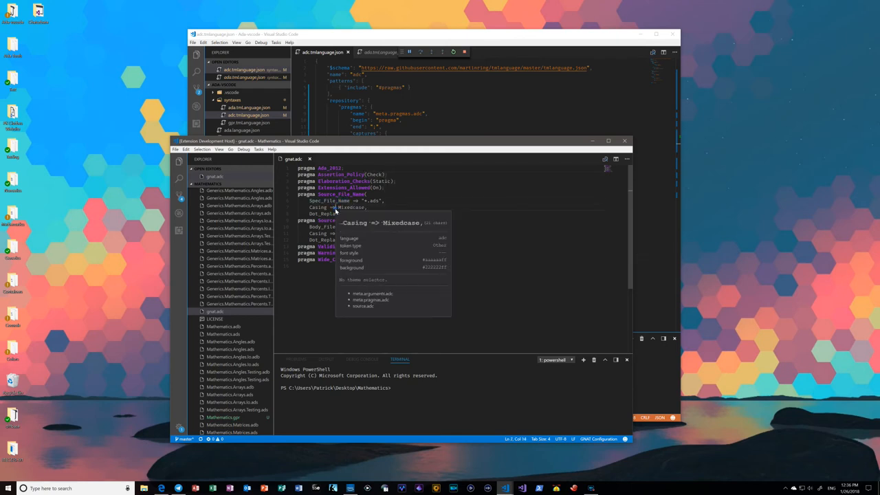
pyautogui.moveTo(358, 294)
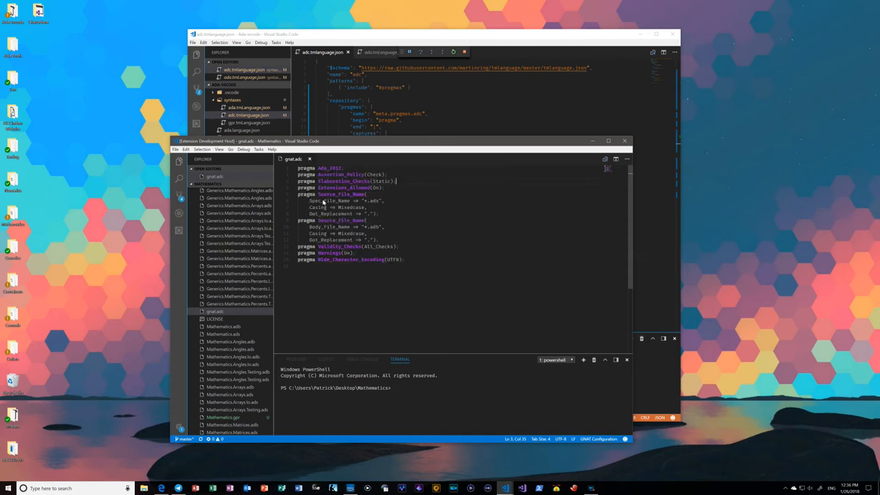
# Select the Body_File_Name argument text in the gnat.adc pragma line.
pyautogui.moveTo(311, 201); pyautogui.dragTo(382, 201)
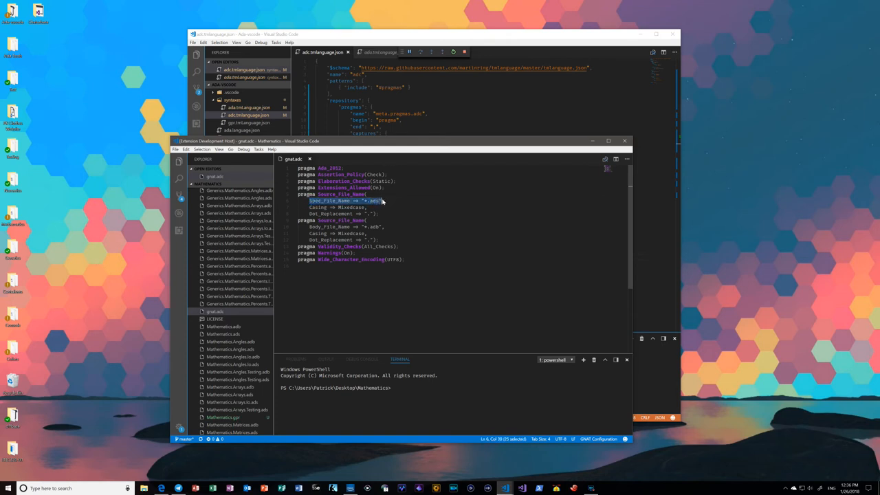
pyautogui.moveTo(396, 205)
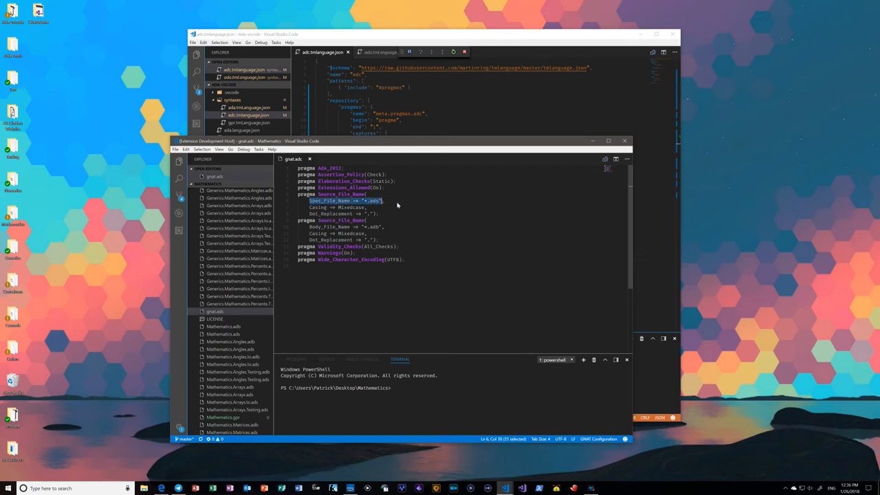
pyautogui.moveTo(396, 205)
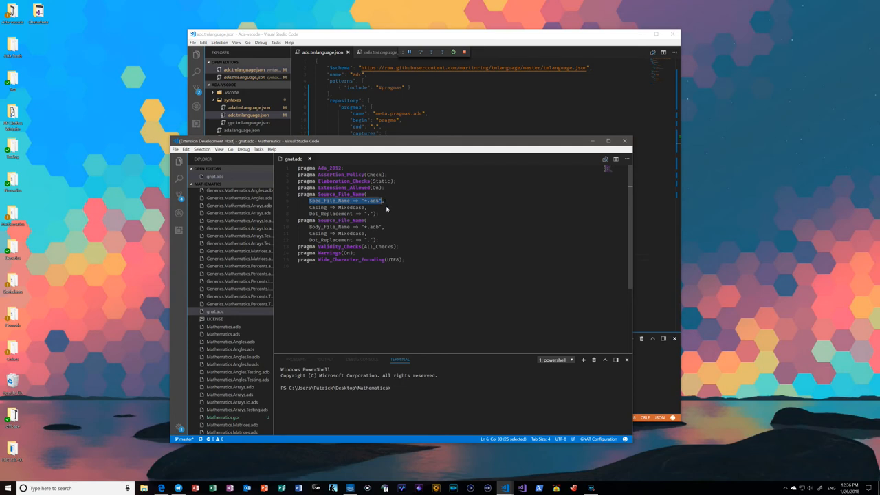
pyautogui.moveTo(388, 209)
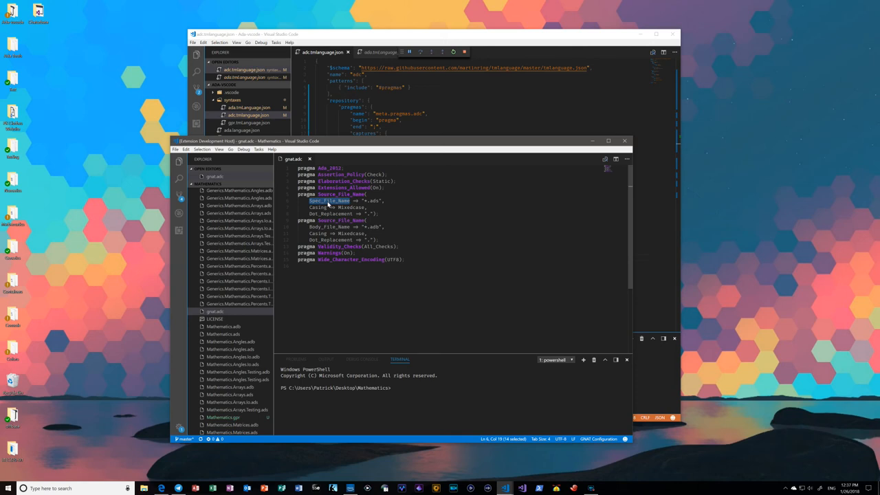
pyautogui.moveTo(355, 201)
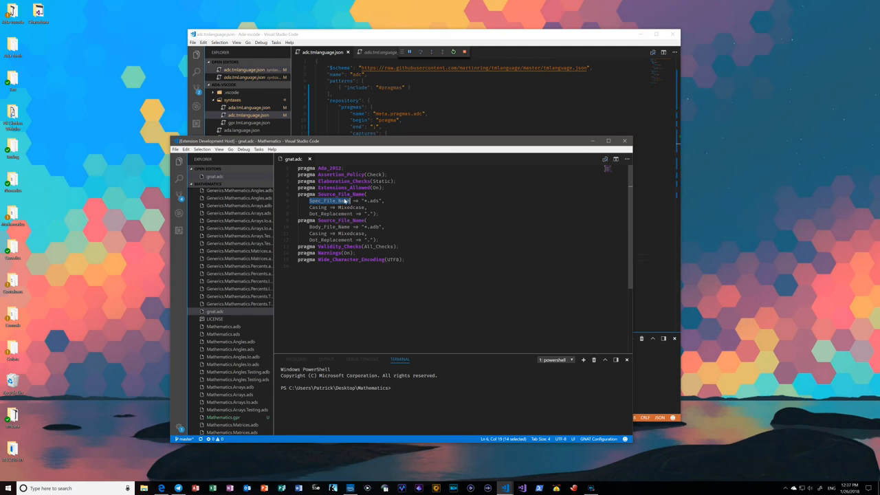
pyautogui.moveTo(468, 275)
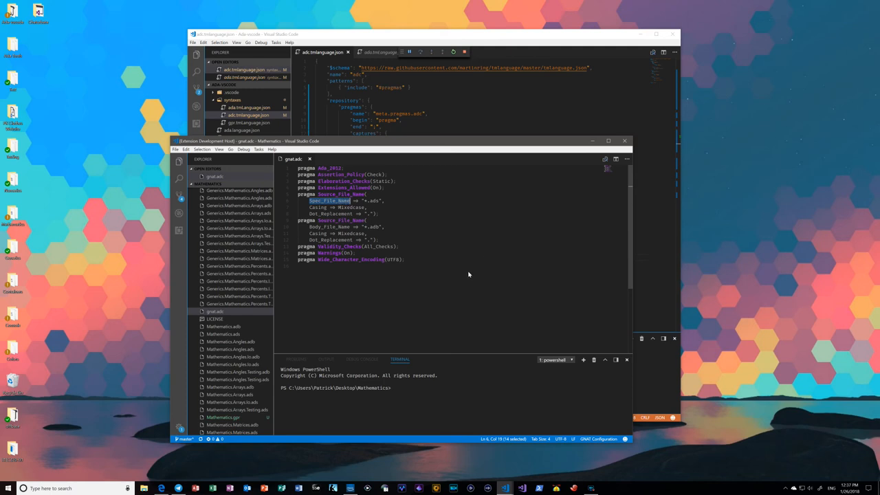
pyautogui.moveTo(461, 264)
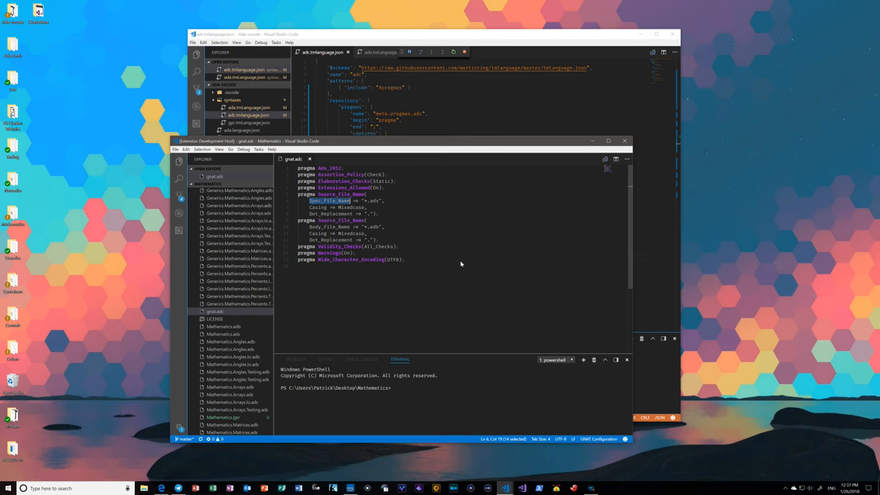
pyautogui.moveTo(459, 253)
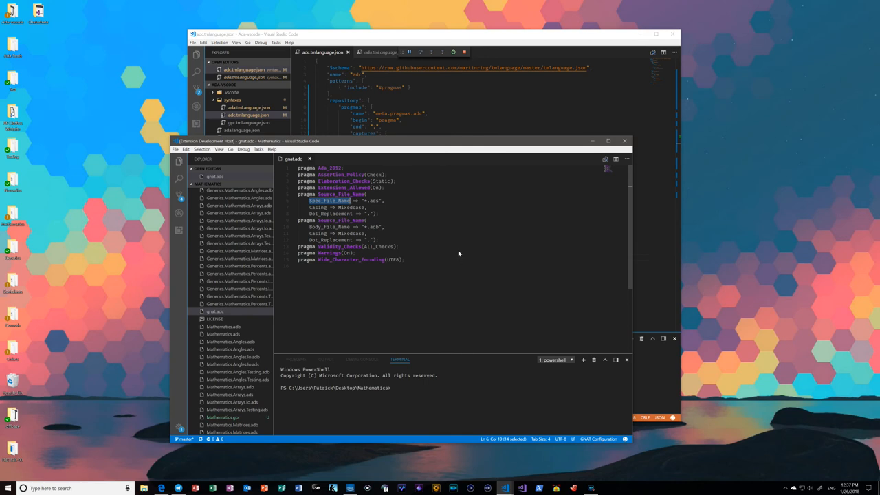
pyautogui.moveTo(432, 245)
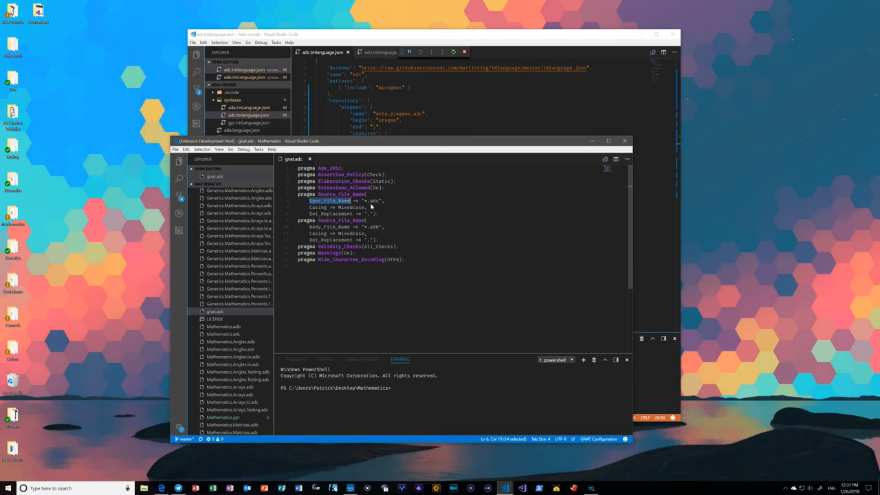
pyautogui.moveTo(426, 267)
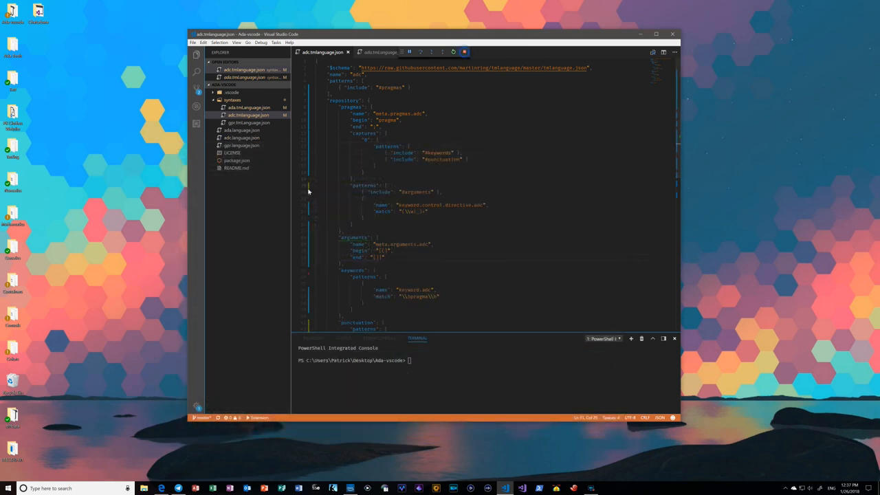
pyautogui.click(247, 122)
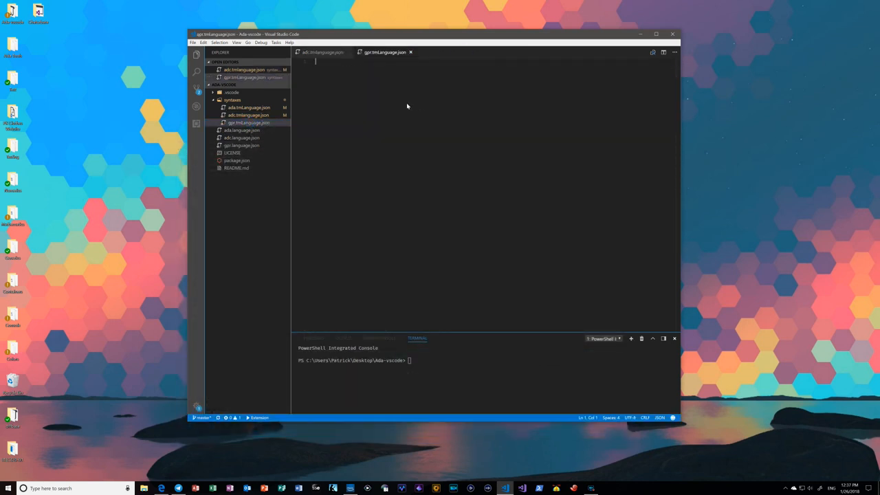
pyautogui.moveTo(410, 52)
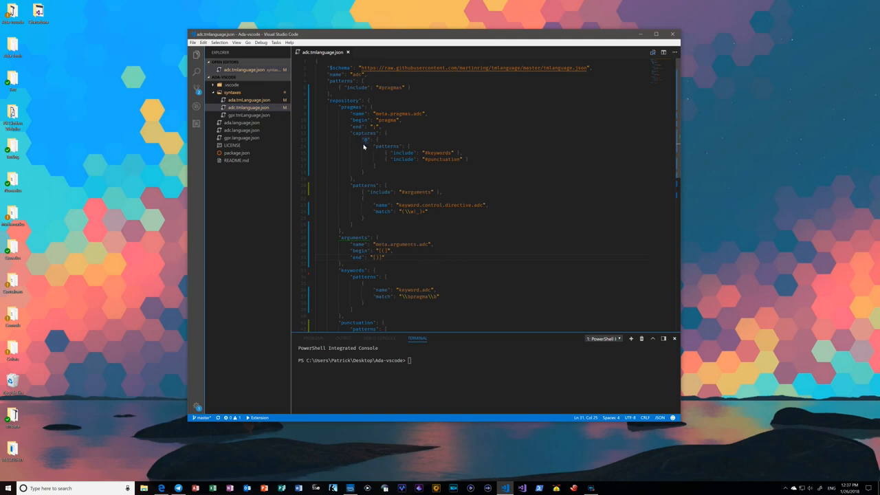
pyautogui.scroll(-3)
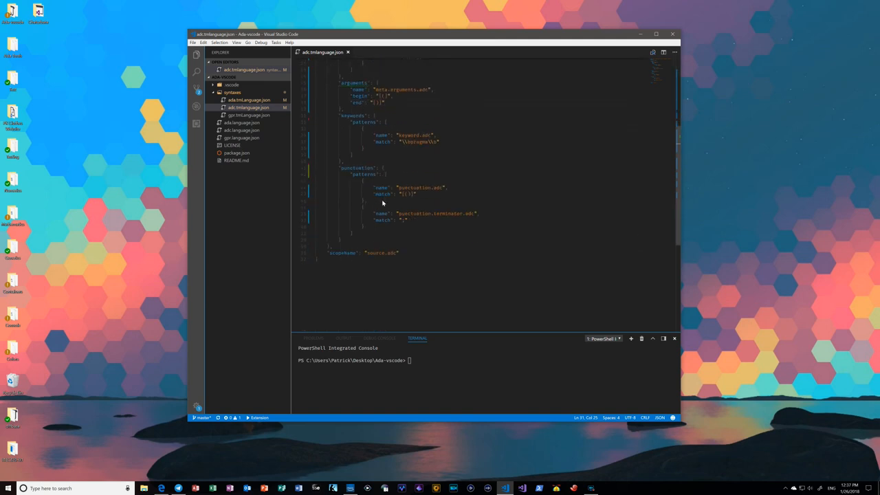
pyautogui.scroll(3)
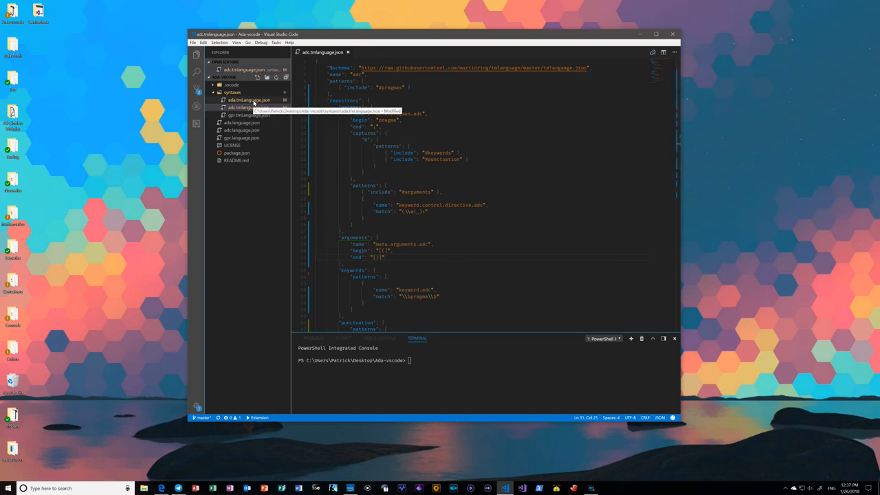
pyautogui.moveTo(495, 156)
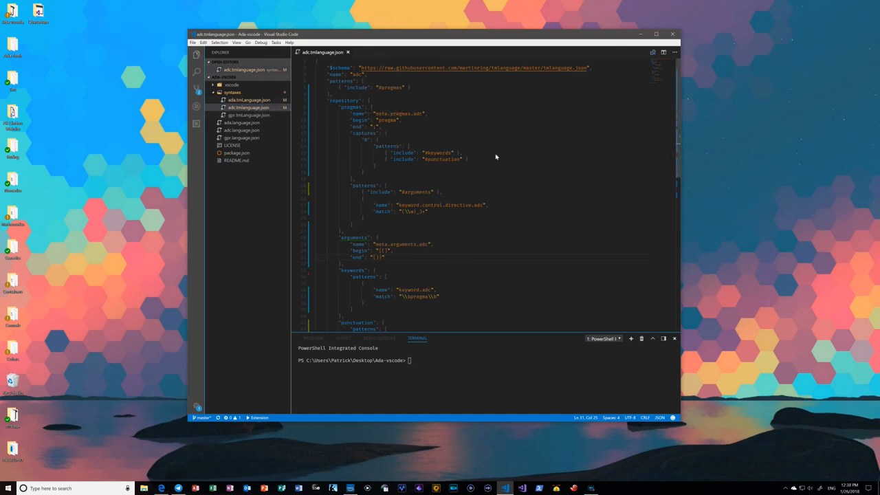